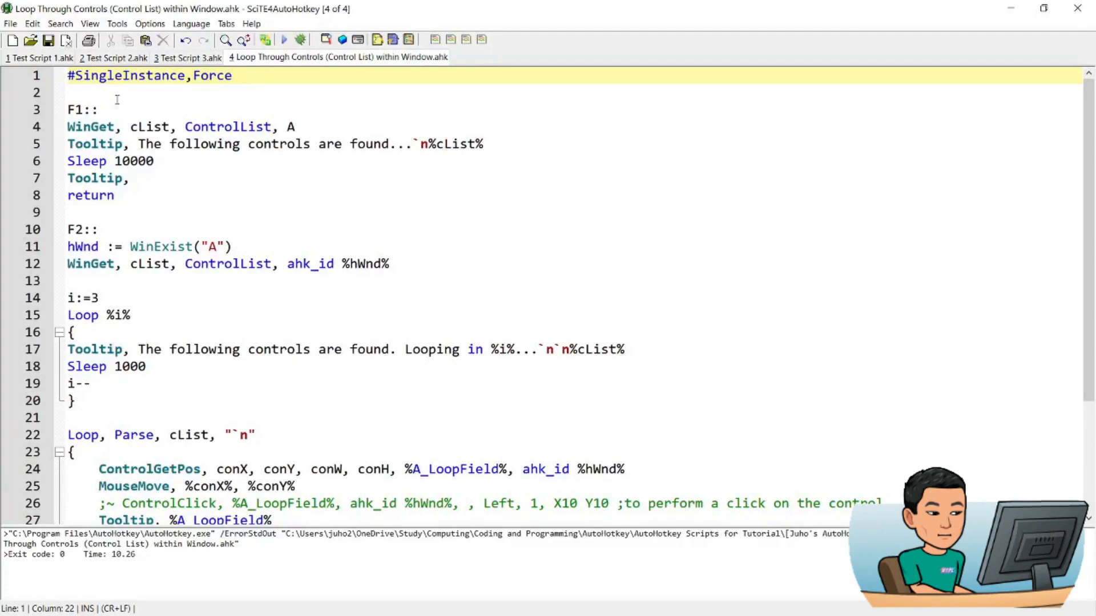
Press F1 on Word's blank Document3 for a ControlList tooltip, then highlight the F2 hotkey code
left_click(73, 229)
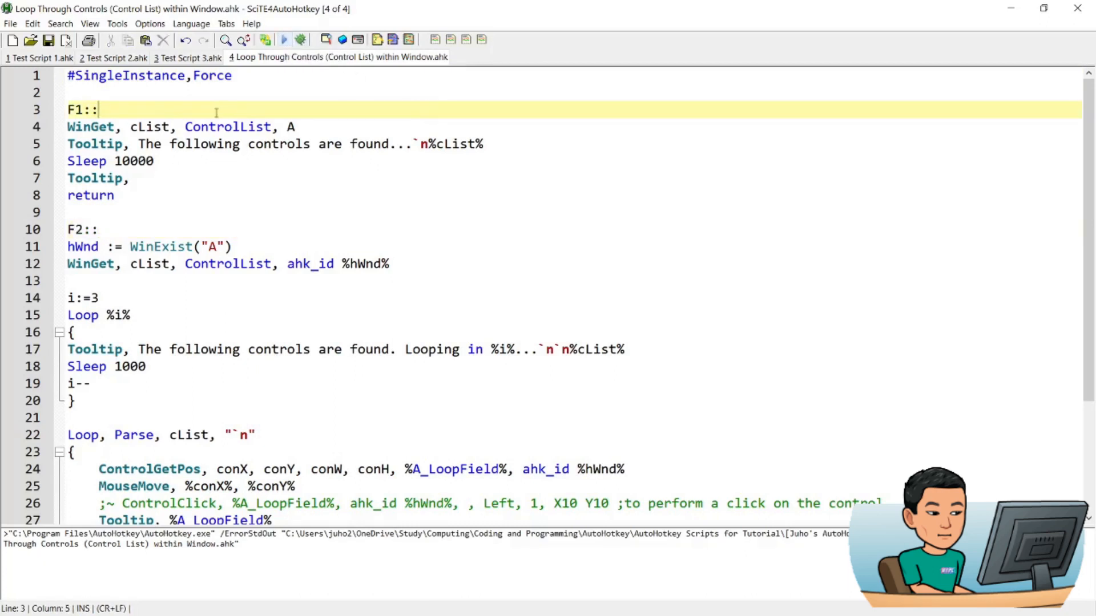
mouse_move(627, 196)
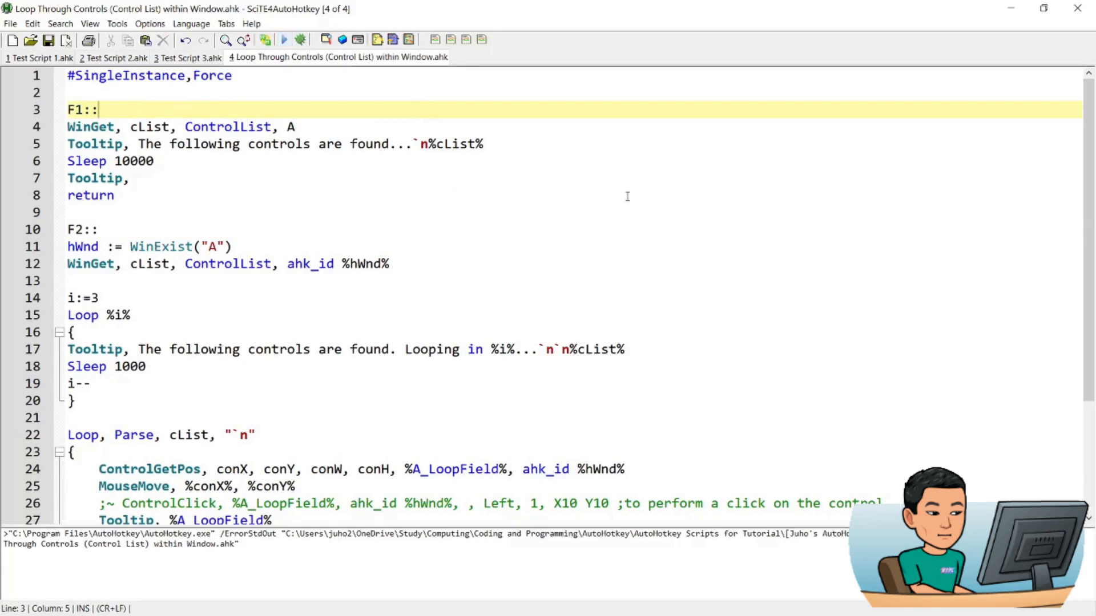
mouse_move(621, 170)
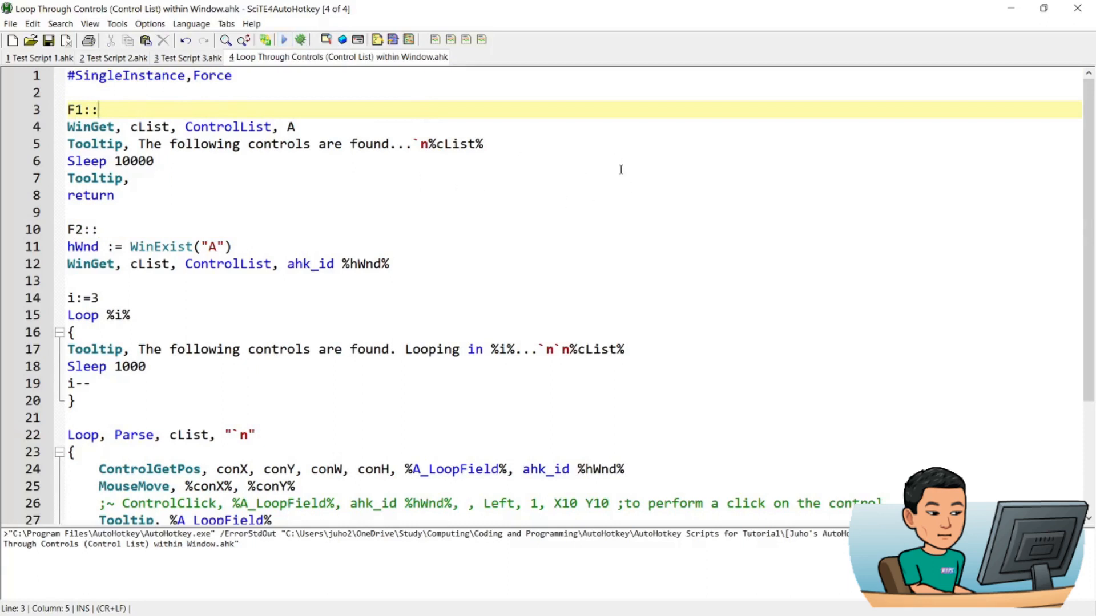
key("F1")
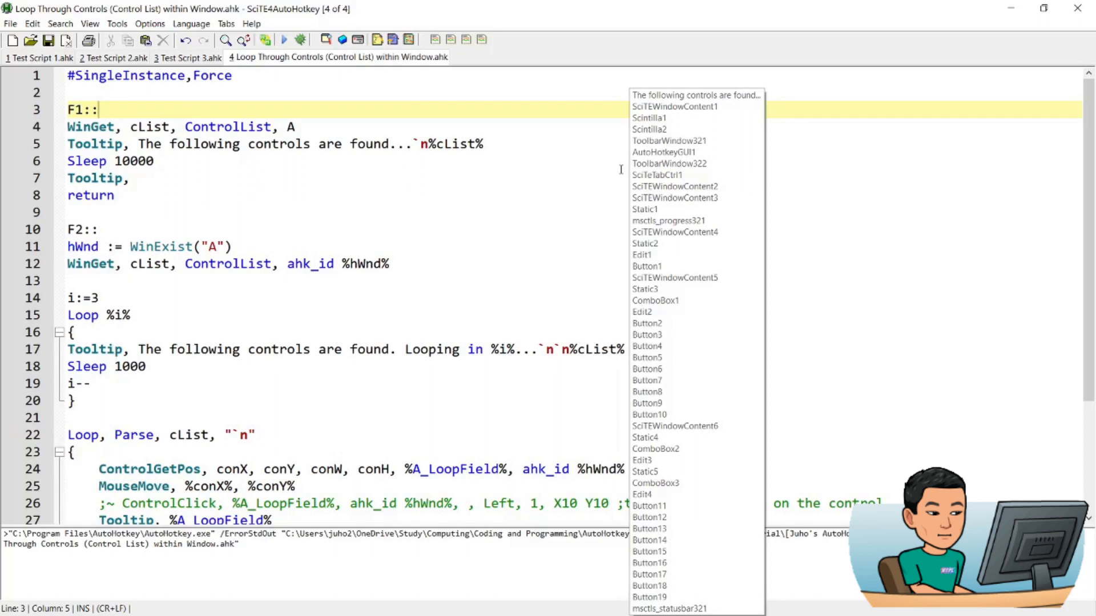
mouse_move(619, 137)
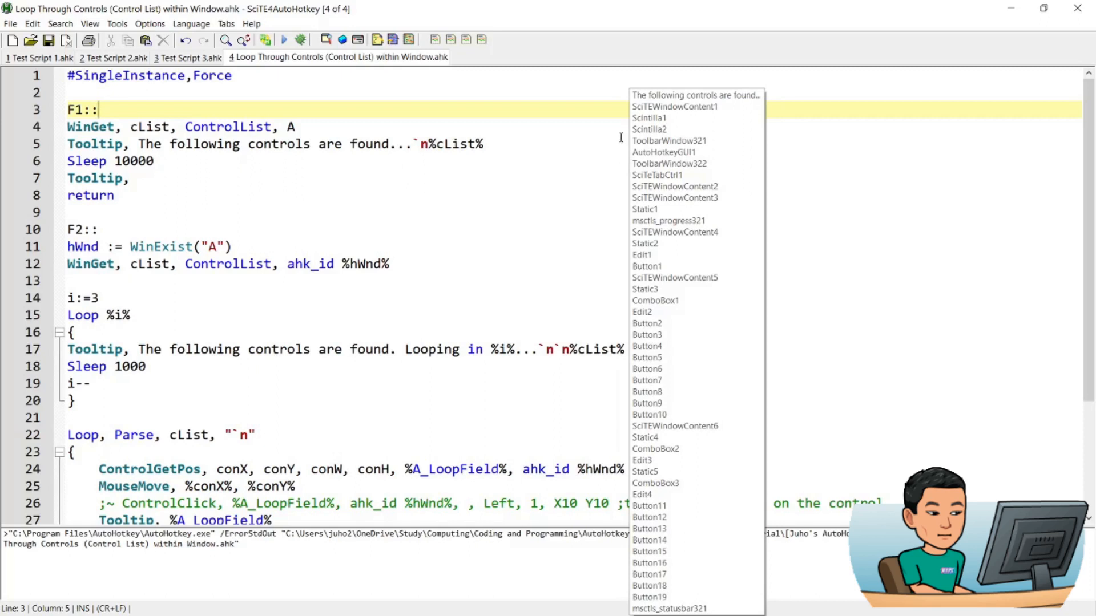
left_click(220, 164)
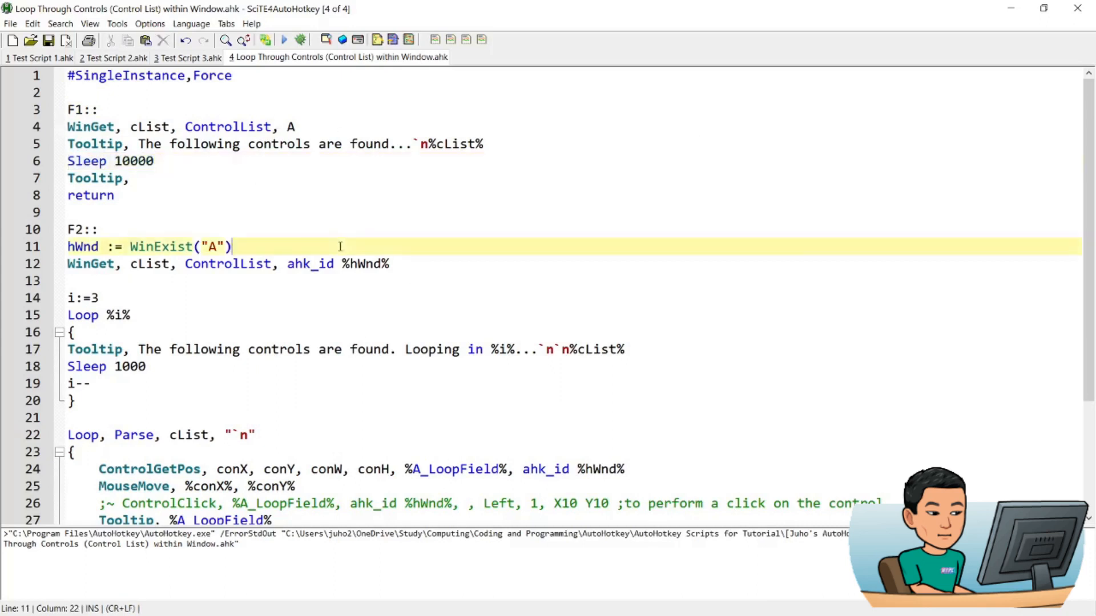
left_click(154, 229)
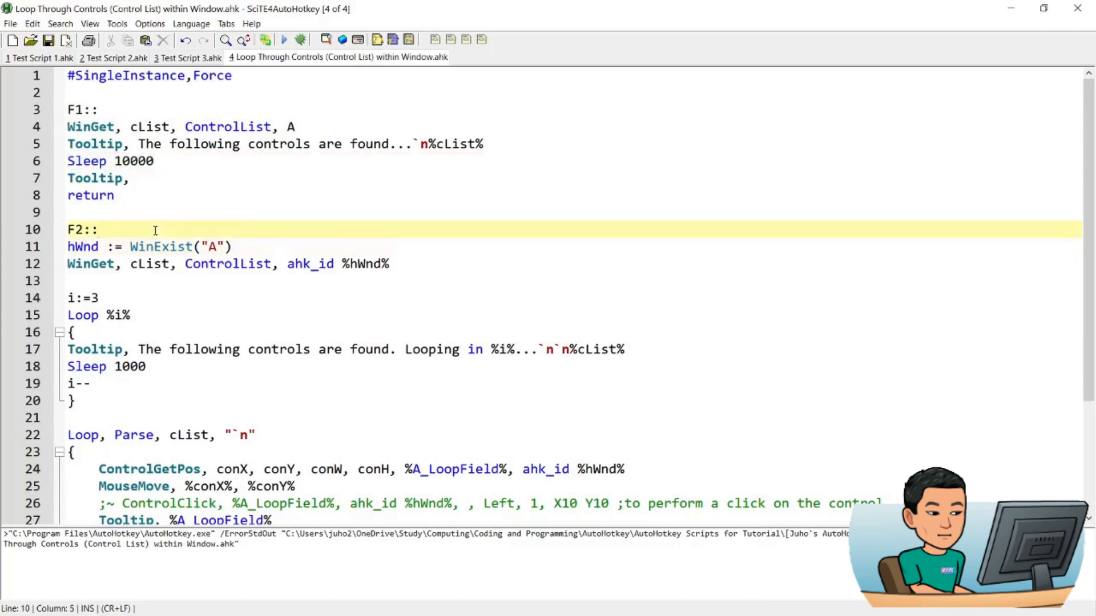
mouse_move(259, 227)
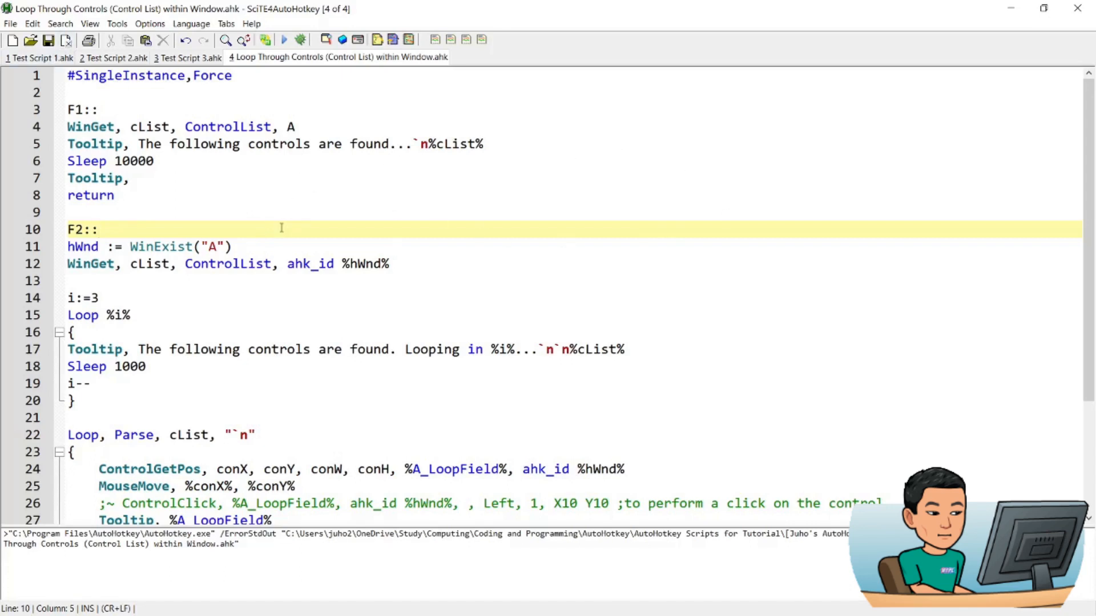
mouse_move(492, 237)
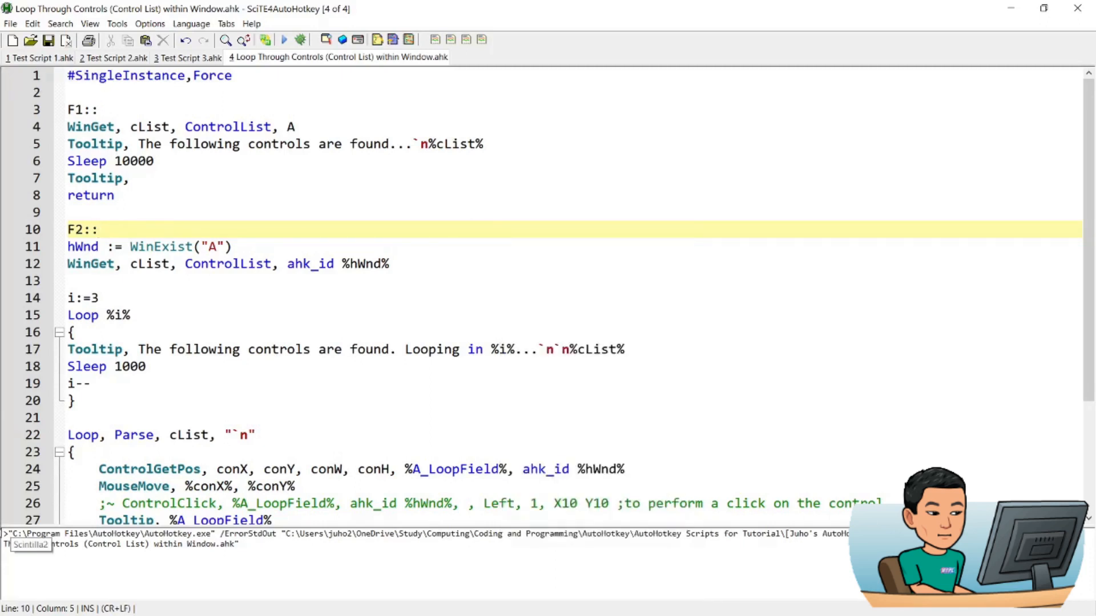
mouse_move(260, 41)
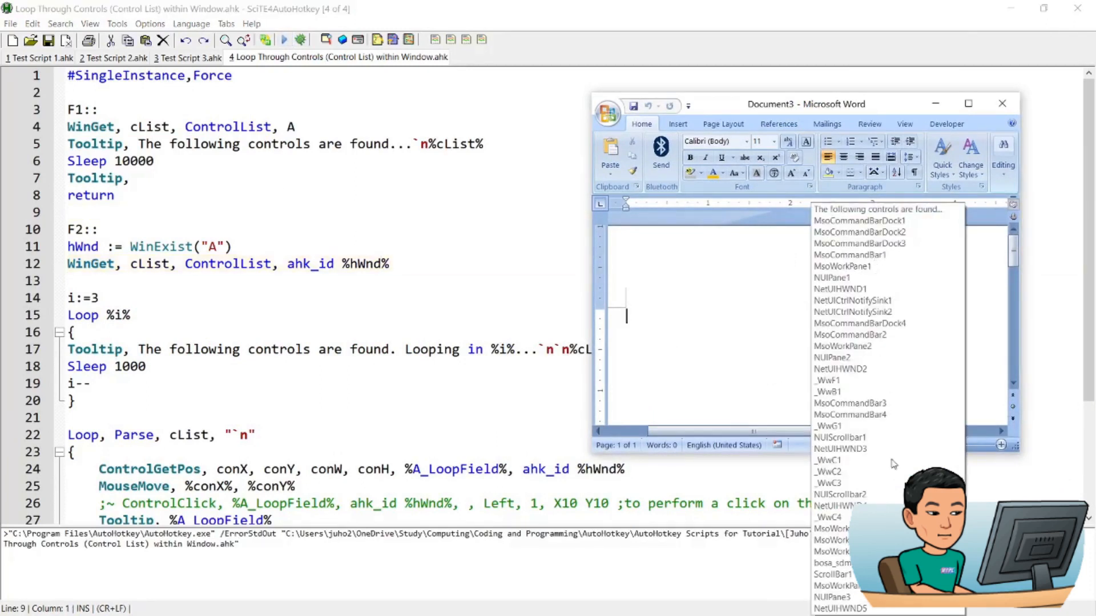
mouse_move(736, 311)
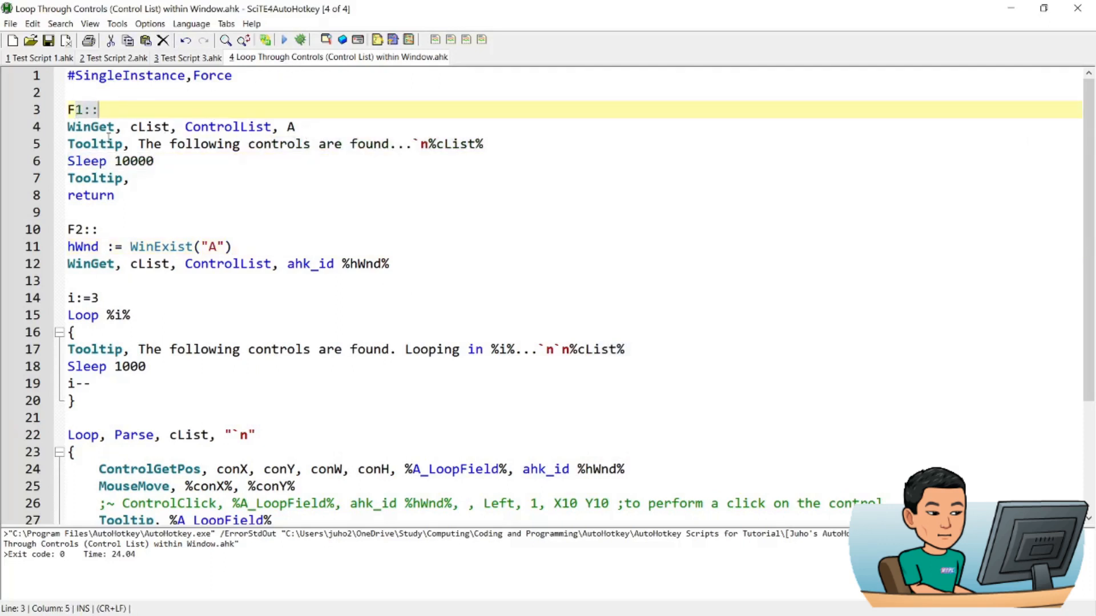
left_click(104, 127)
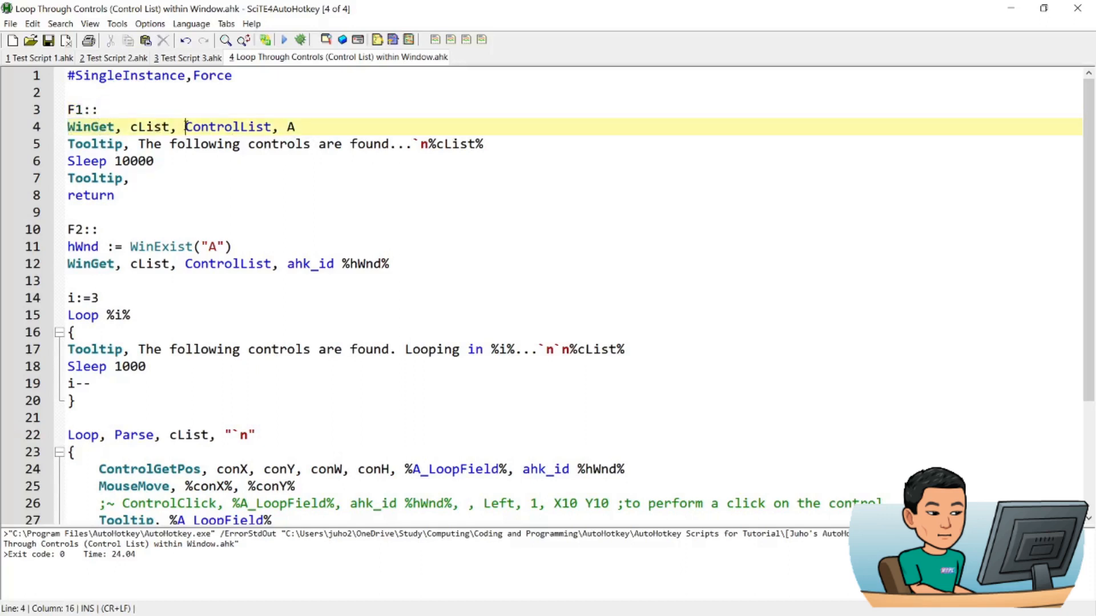
double_click(227, 127)
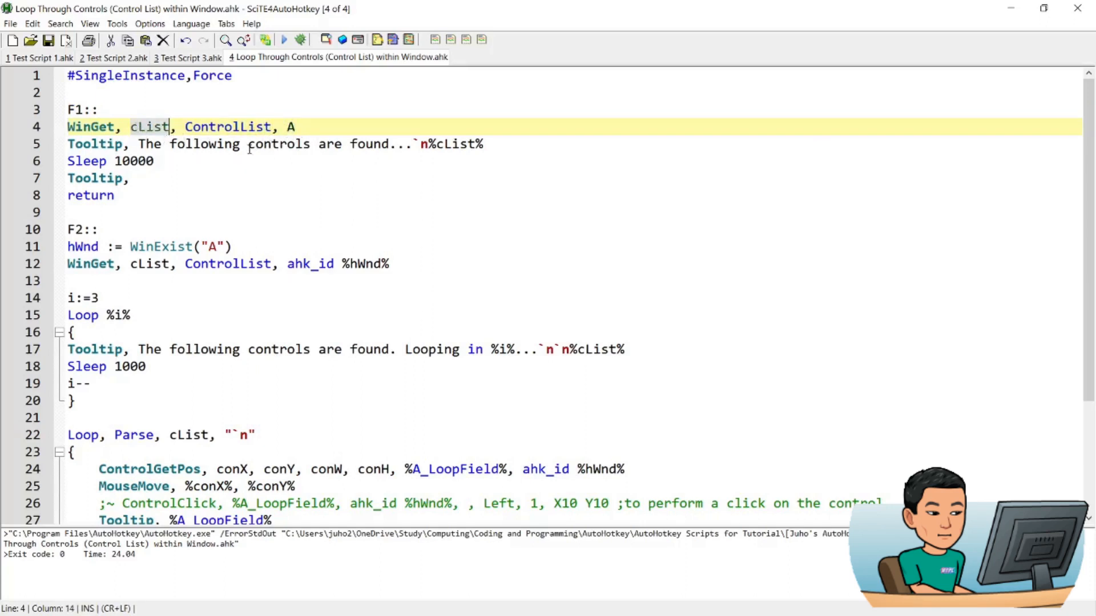
left_click(80, 144)
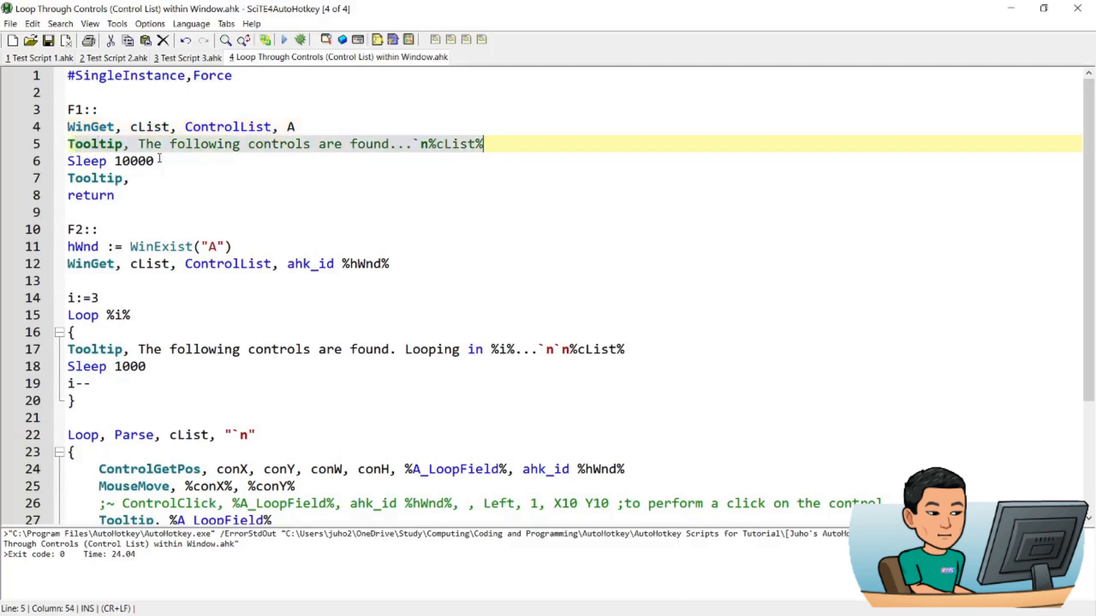
scroll("down", 3)
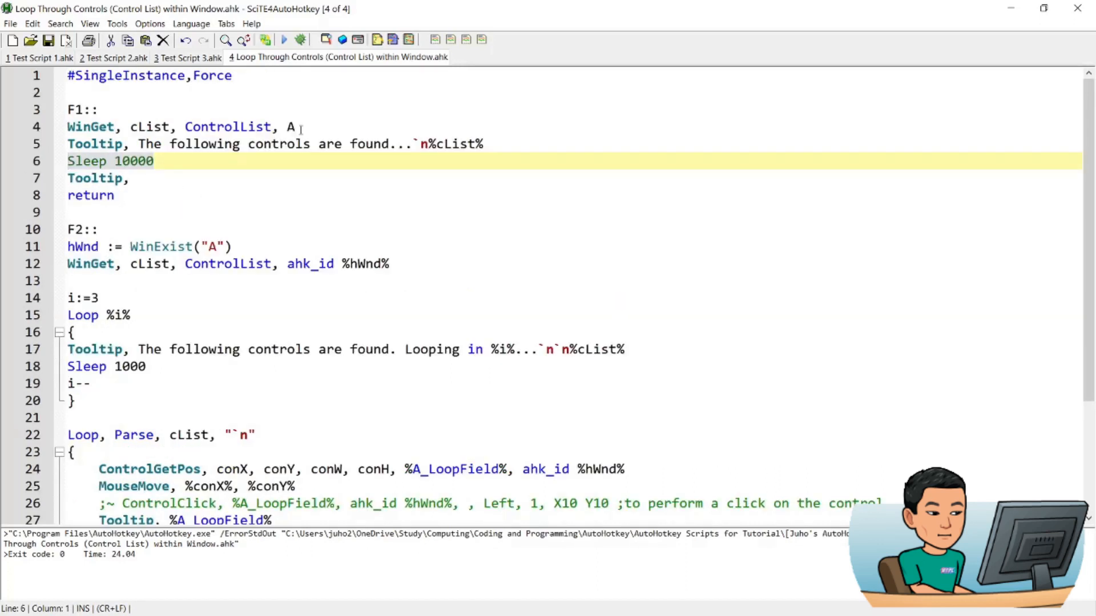
left_click(86, 247)
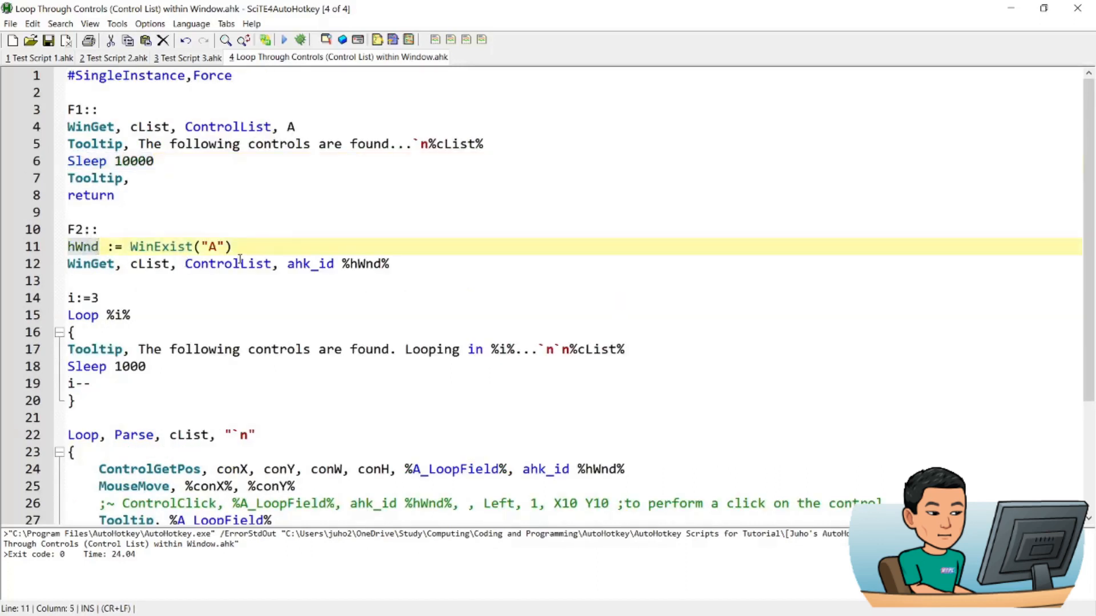
left_click(231, 247)
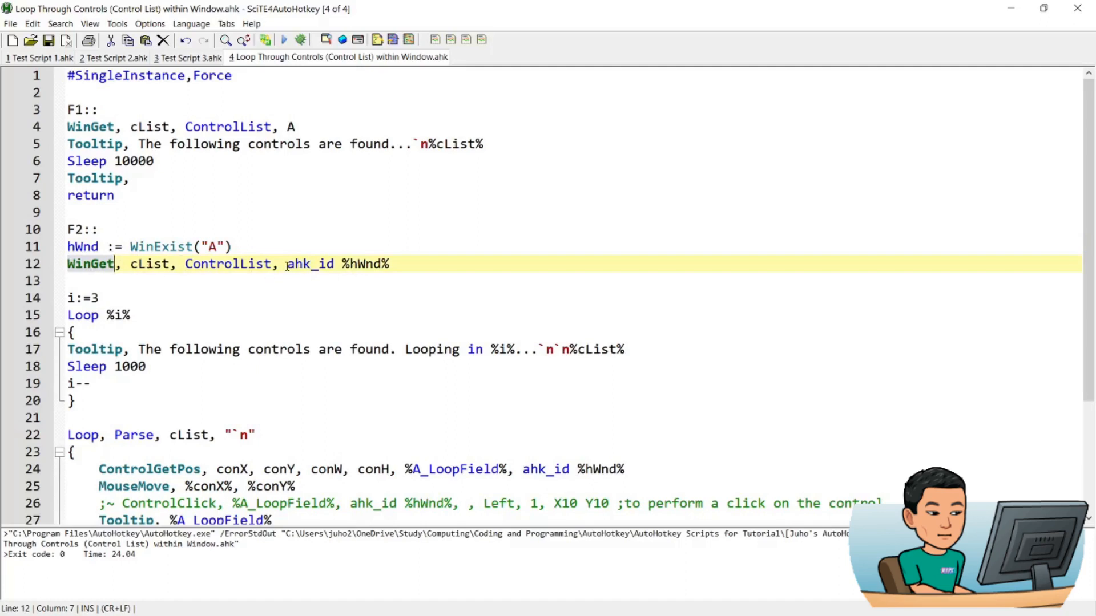
scroll("down", 3)
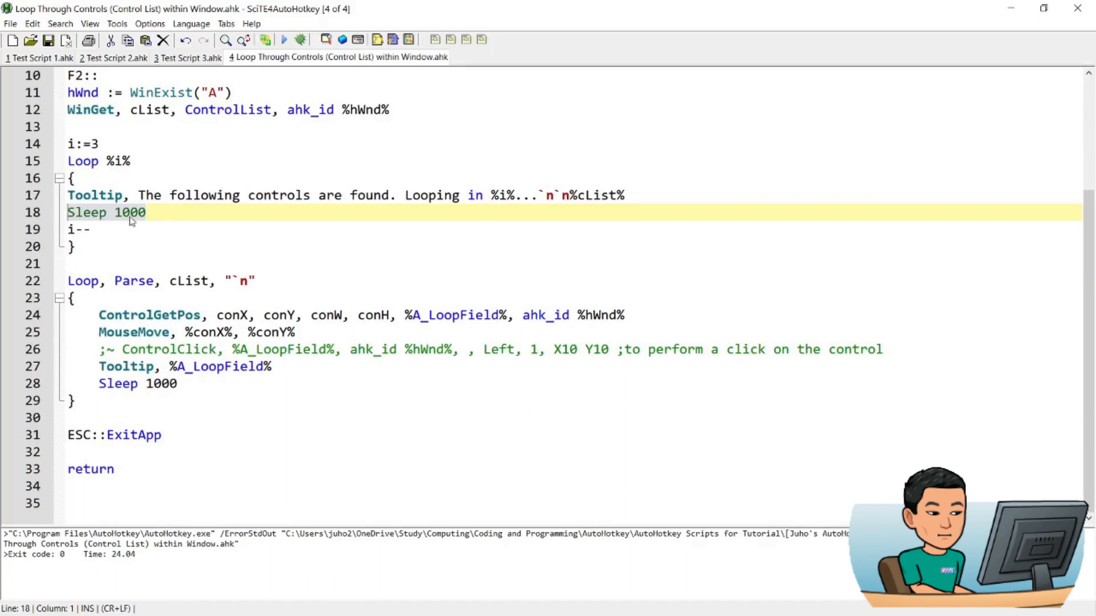
mouse_move(119, 223)
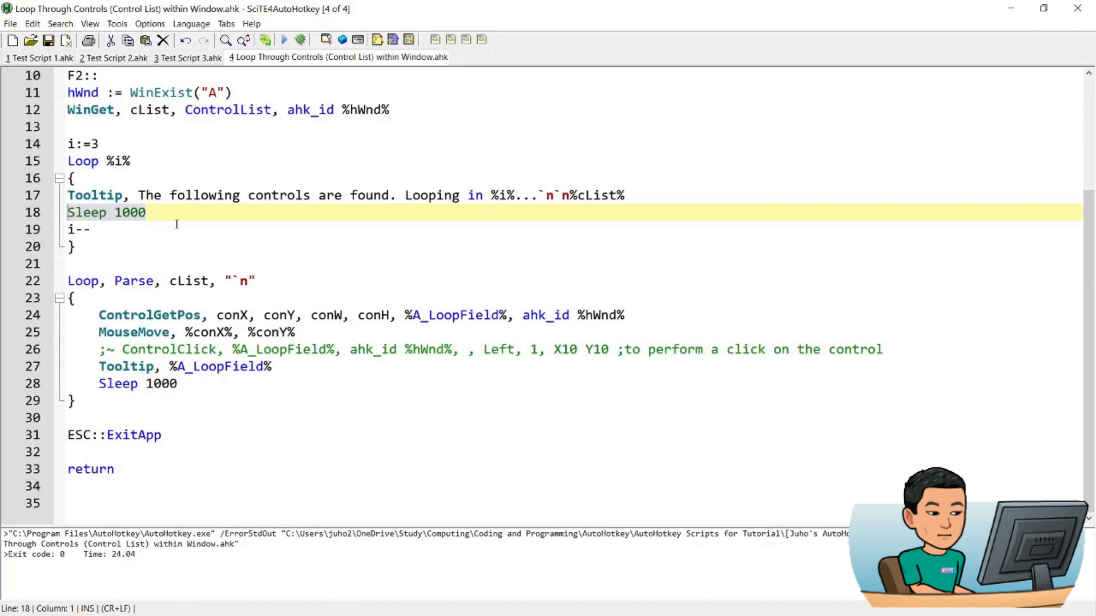
left_click(644, 194)
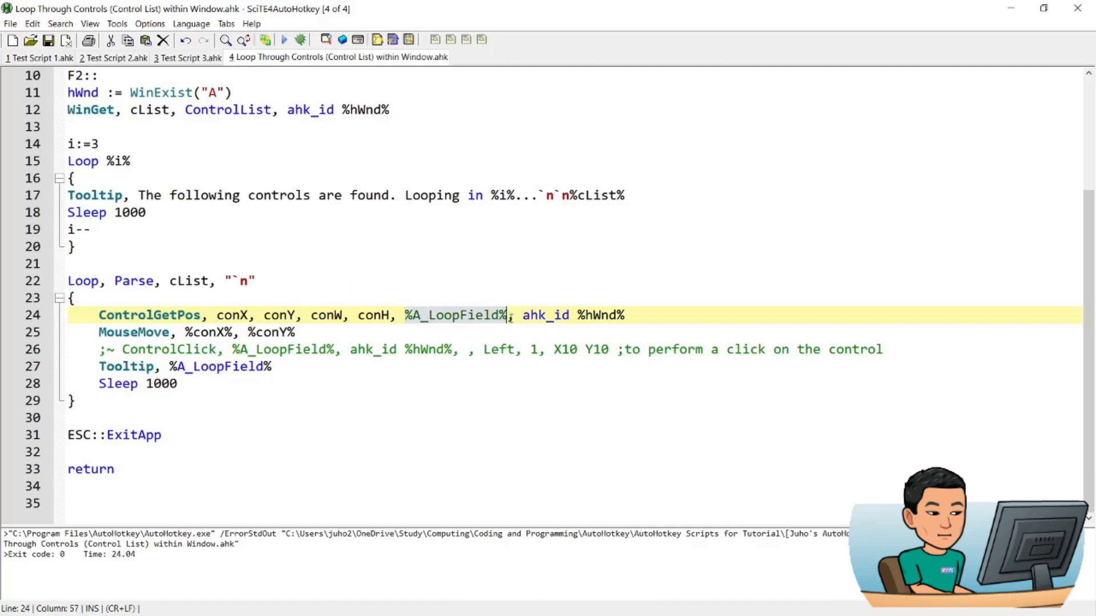
mouse_move(448, 332)
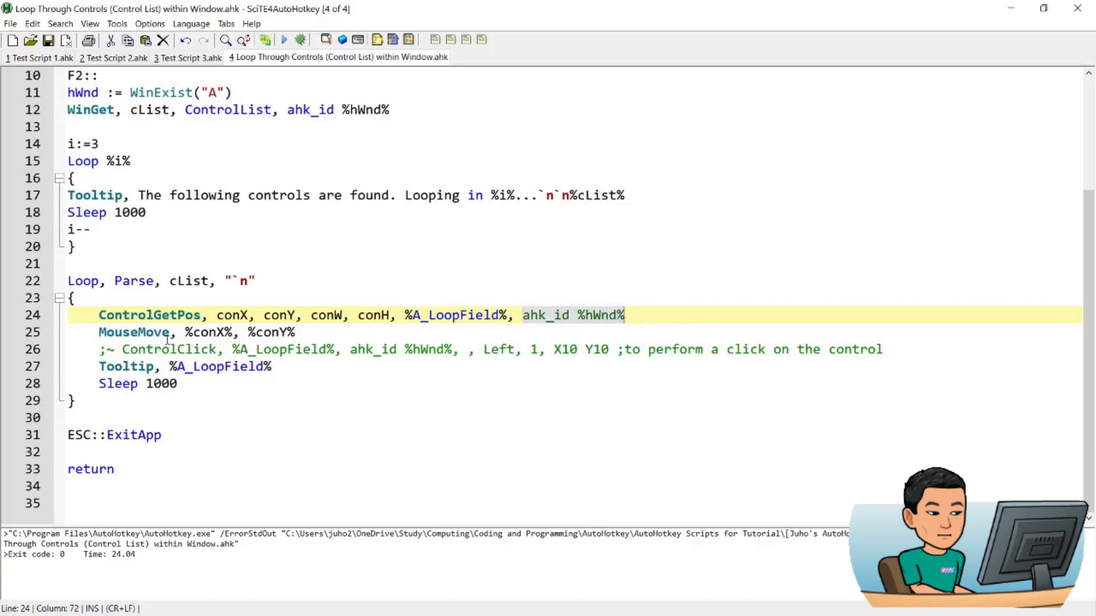
double_click(281, 316)
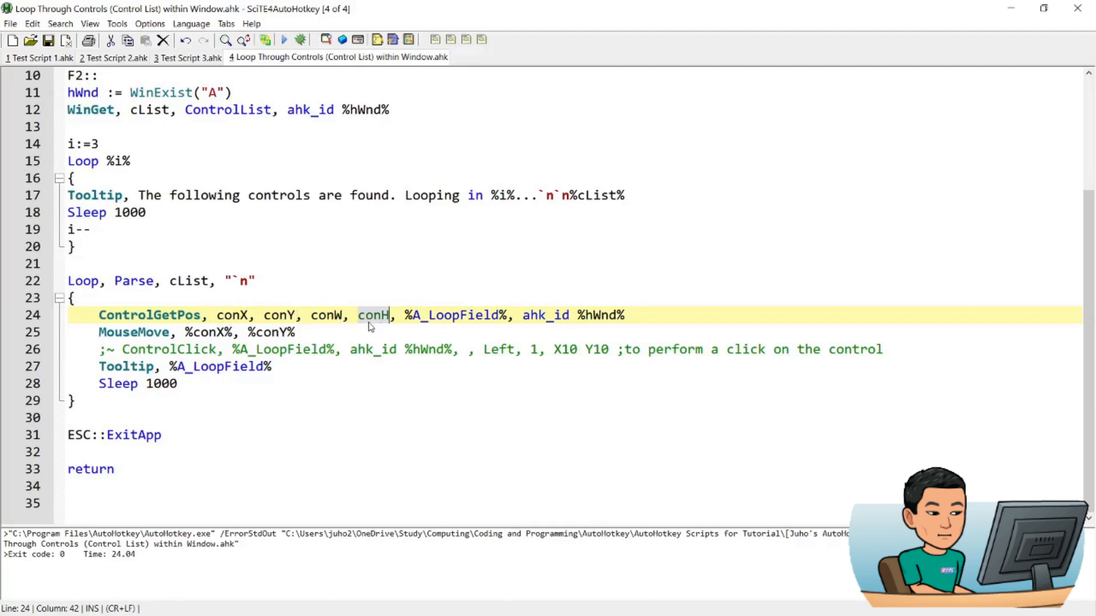
mouse_move(219, 315)
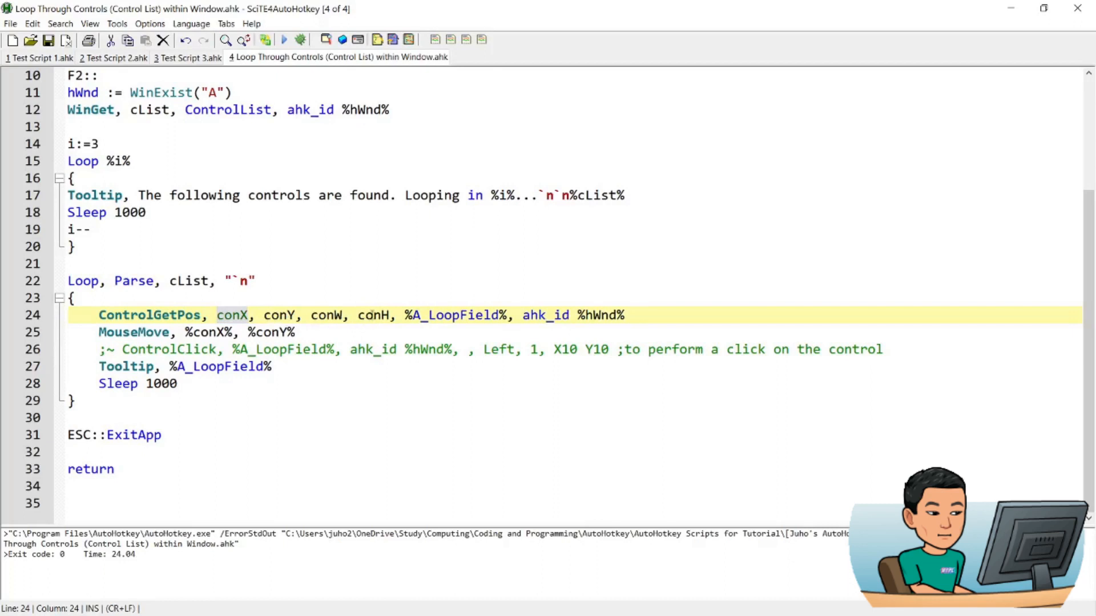
left_click(344, 315)
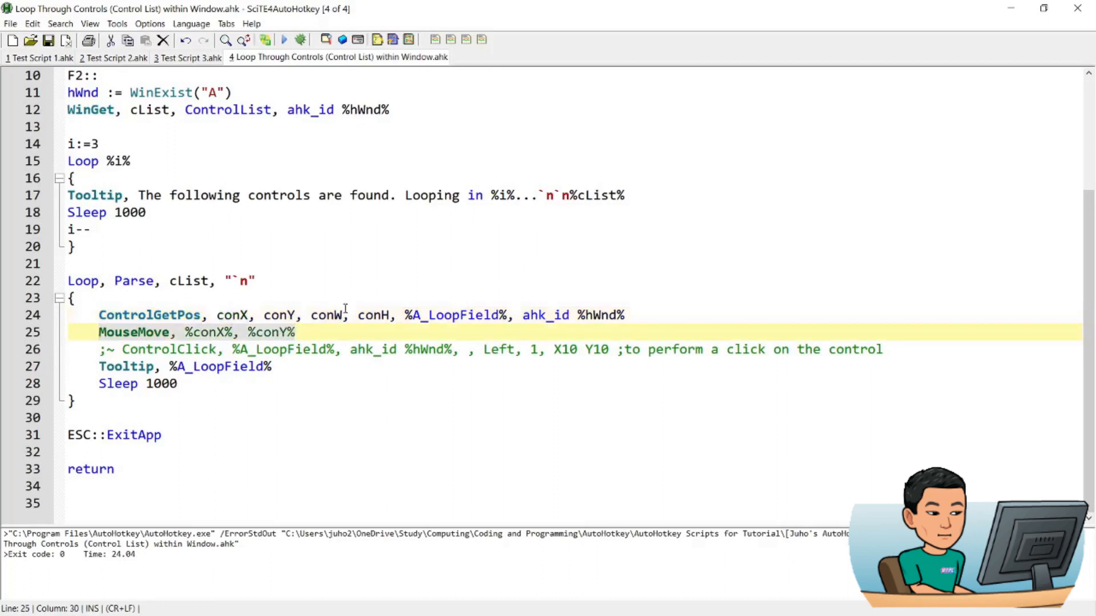
mouse_move(197, 341)
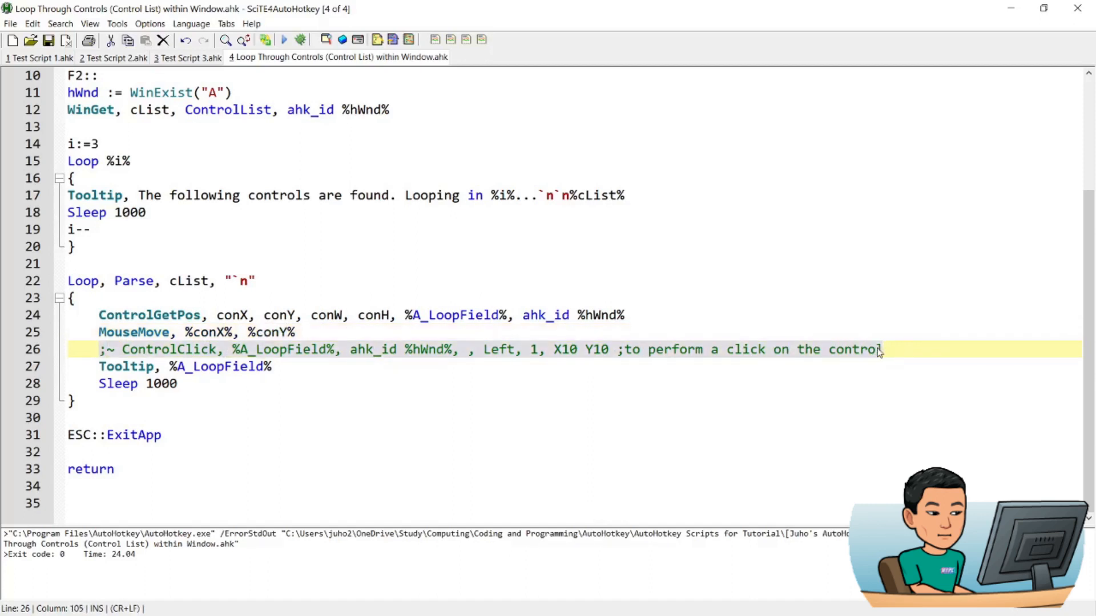
mouse_move(757, 354)
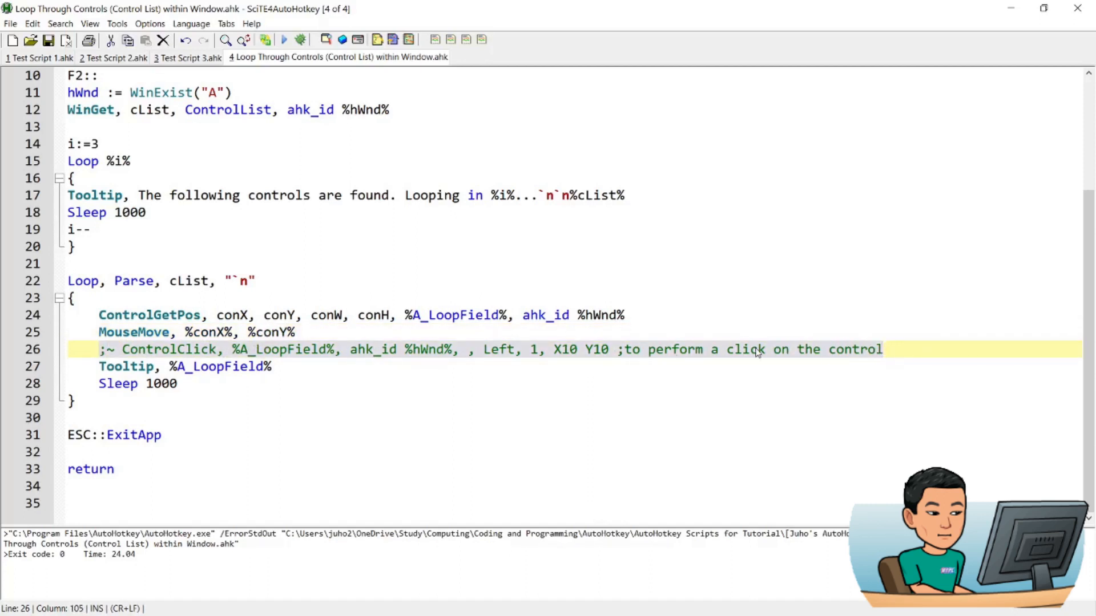